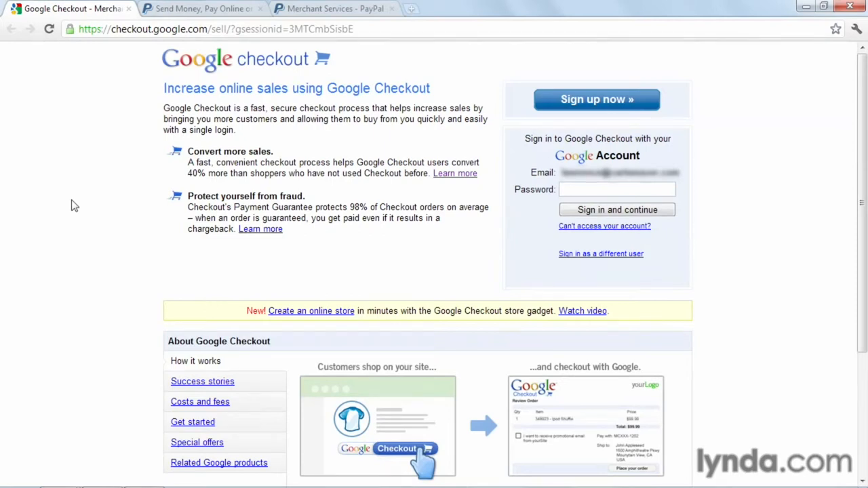
{"action": "mouse_move", "coordinate": [84, 216]}
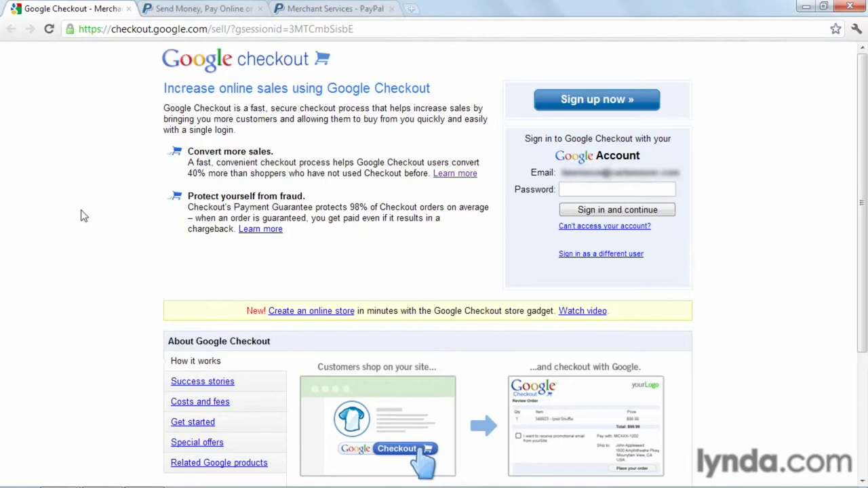
Review Google Checkout's how-it-works details, transaction fee rates and getting-started steps
{"action": "scroll", "scroll_direction": "down", "scroll_amount": 3}
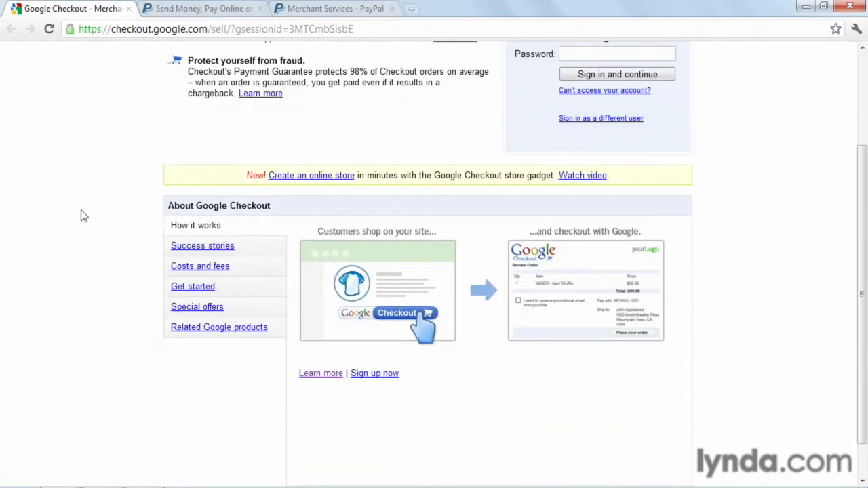
{"action": "scroll", "scroll_direction": "down", "scroll_amount": 3}
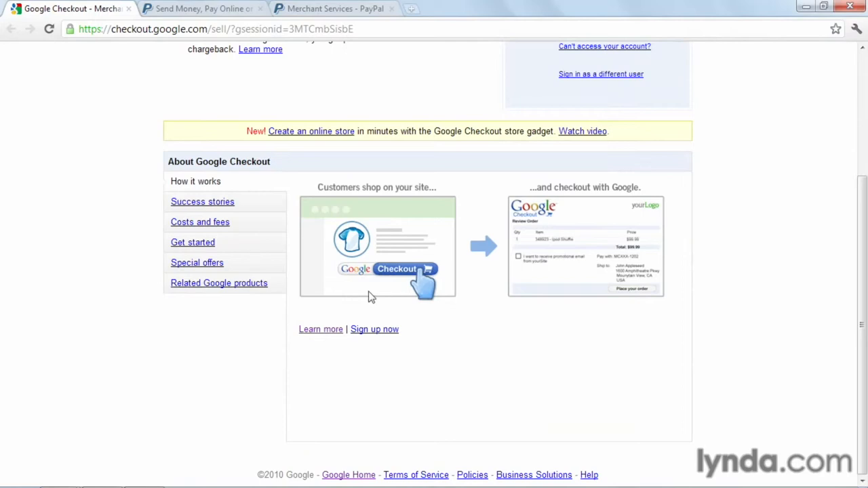
{"action": "mouse_move", "coordinate": [529, 293]}
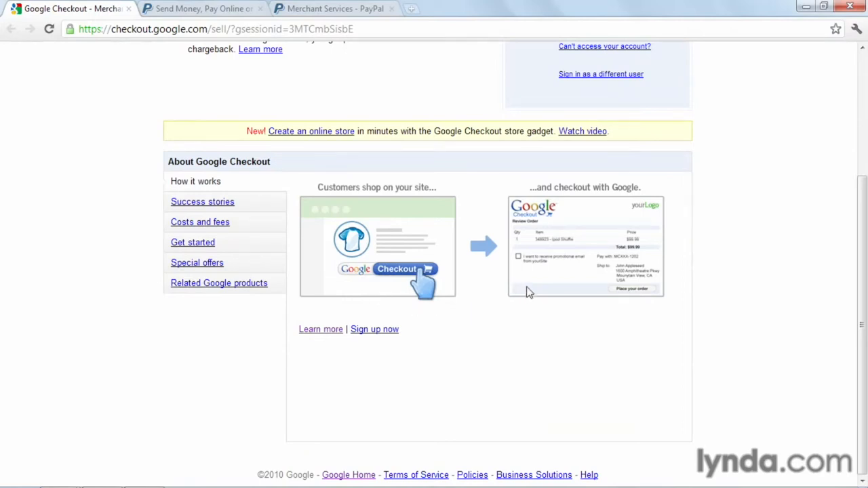
{"action": "left_click", "coordinate": [201, 223]}
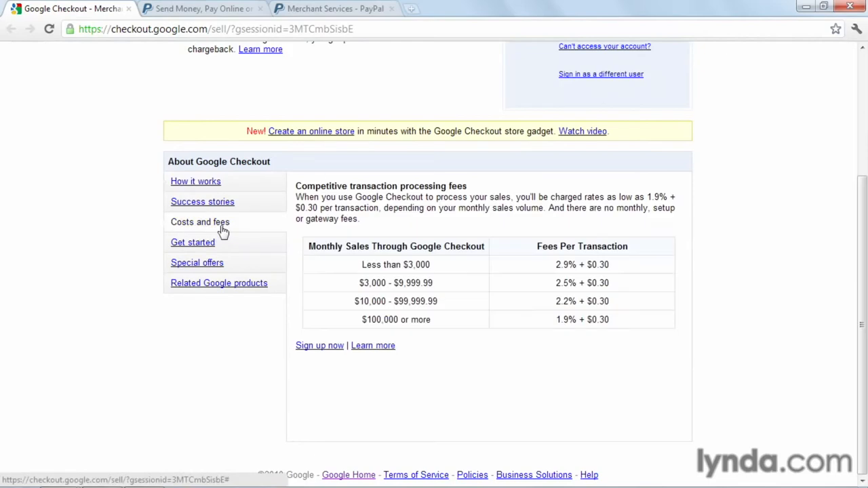
{"action": "mouse_move", "coordinate": [211, 247]}
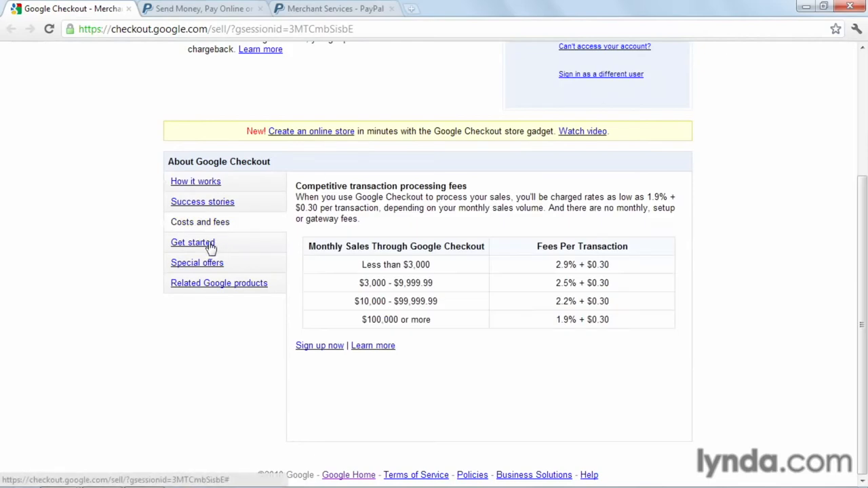
{"action": "left_click", "coordinate": [193, 242]}
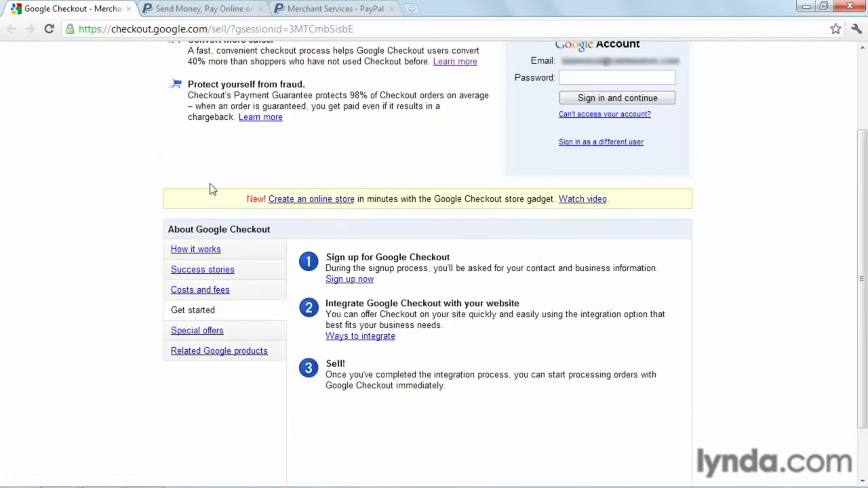
Bring up PayPal's Merchant Services page via the PayPal home page for comparison
{"action": "left_click", "coordinate": [197, 9]}
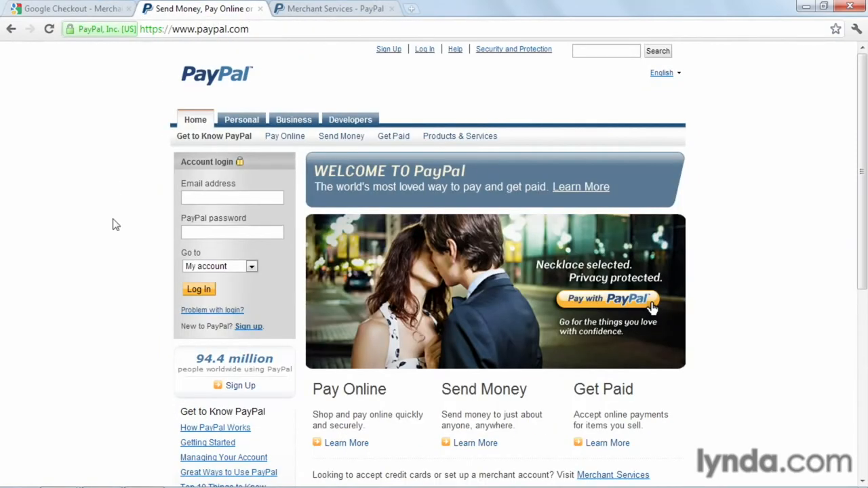
{"action": "mouse_move", "coordinate": [119, 218]}
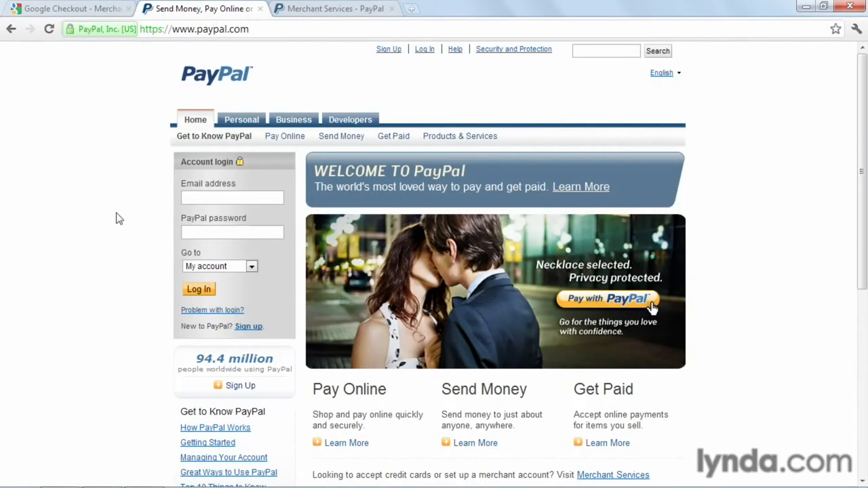
{"action": "left_click", "coordinate": [332, 8]}
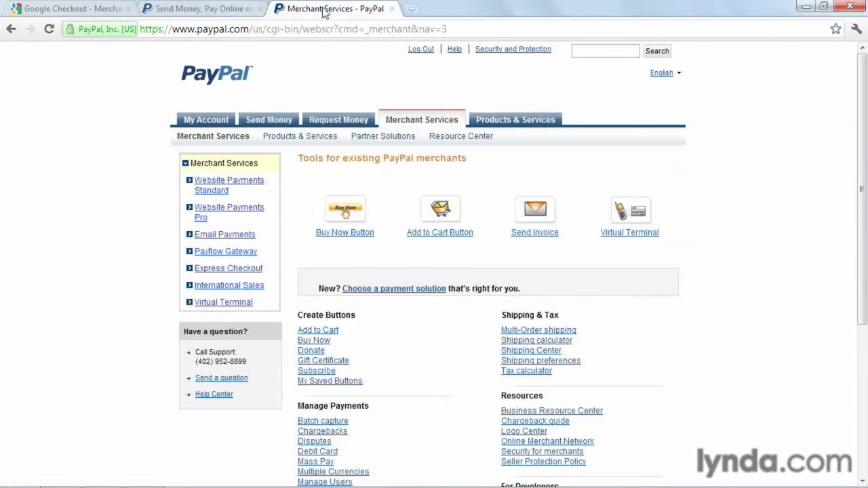
{"action": "mouse_move", "coordinate": [422, 120]}
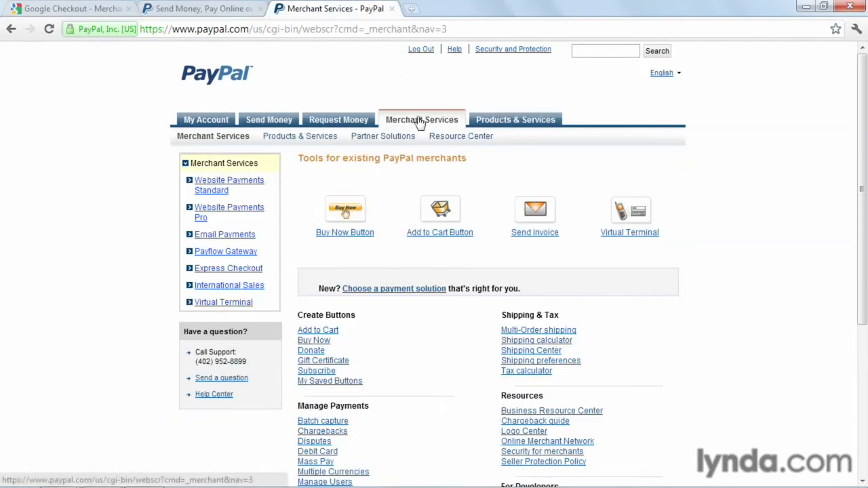